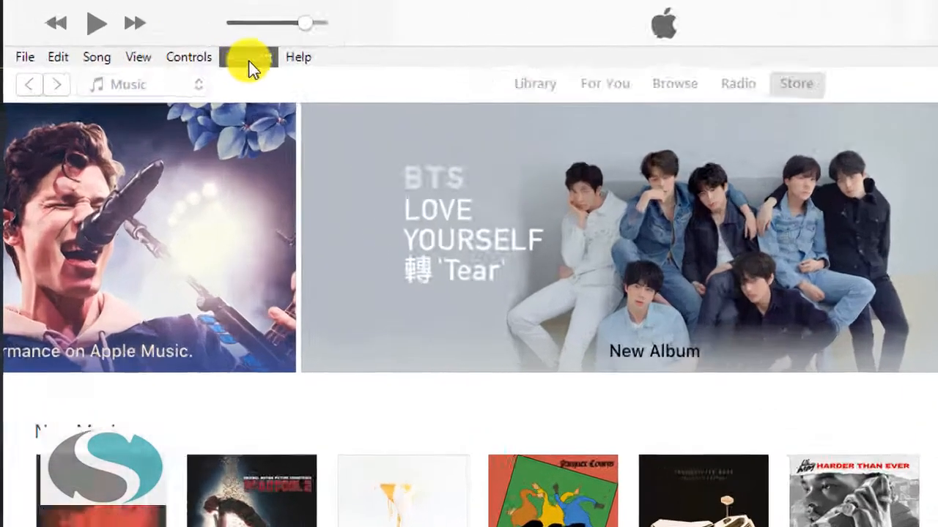
Show the Apple ID Account Information page via Account > View My Account.
left_click(249, 55)
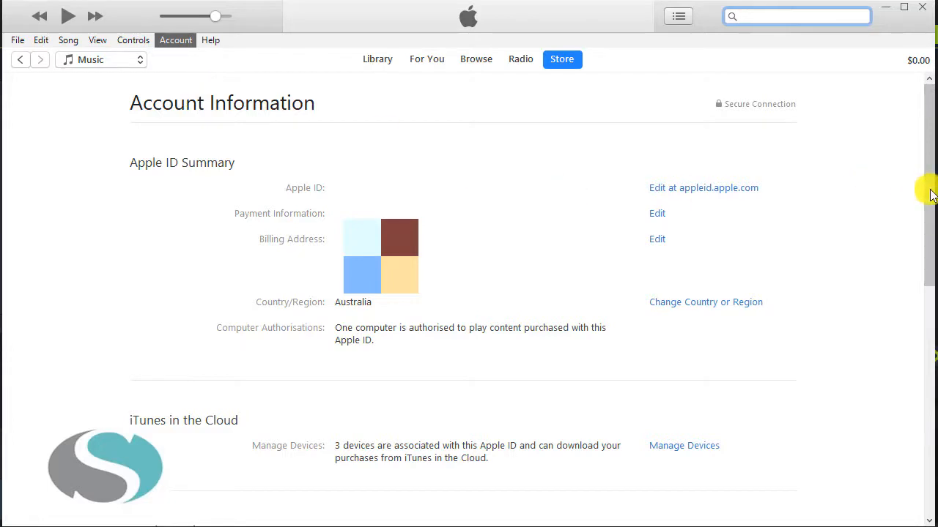
Bring the Settings section with Subscriptions: 2 into view.
scroll("down", 3)
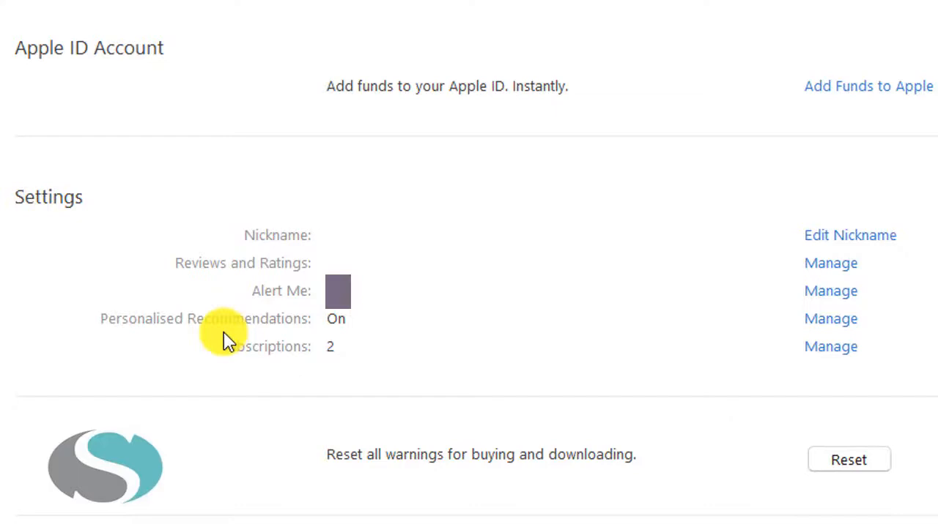
mouse_move(286, 350)
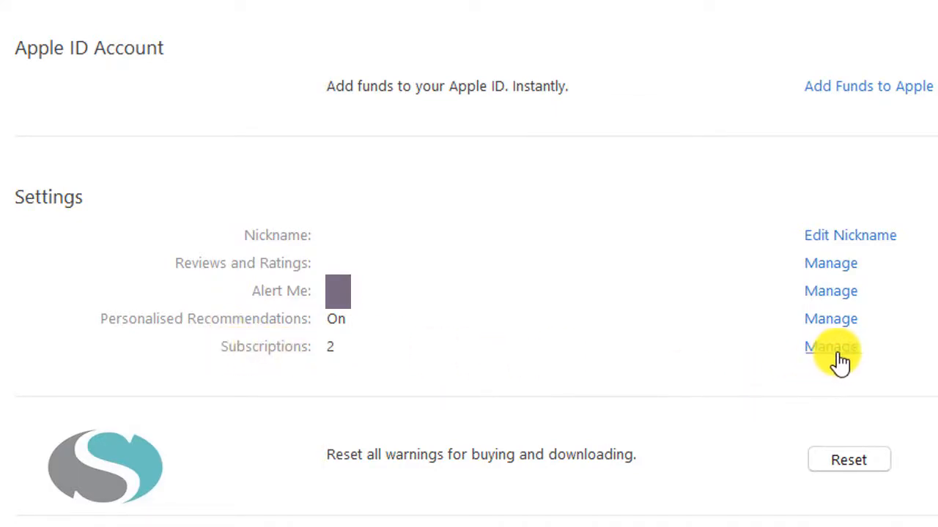
Manage subscriptions to list the LinkedIn (expires 19 May 2018) and Ripl Pro entries.
left_click(831, 346)
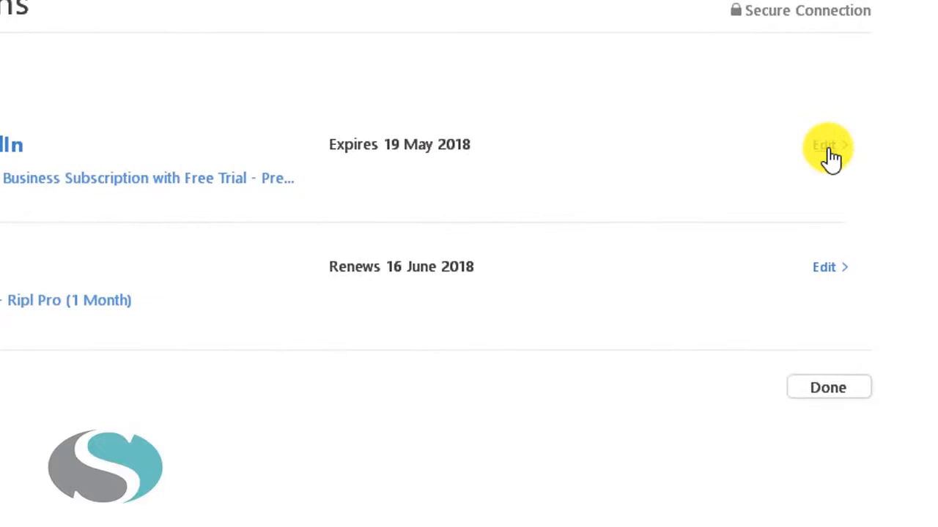
Edit the LinkedIn Premium Business subscription, 1 Month plan expiring 19 May 2018.
left_click(827, 145)
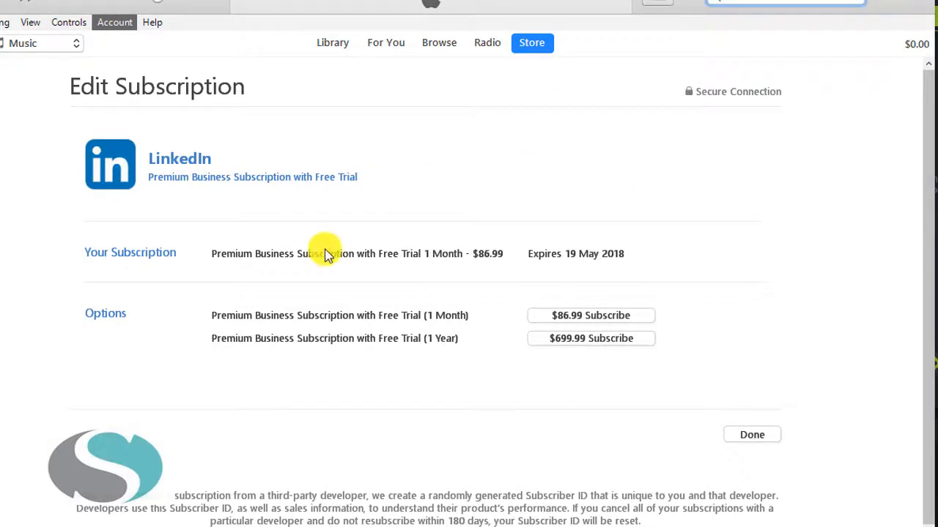
mouse_move(482, 299)
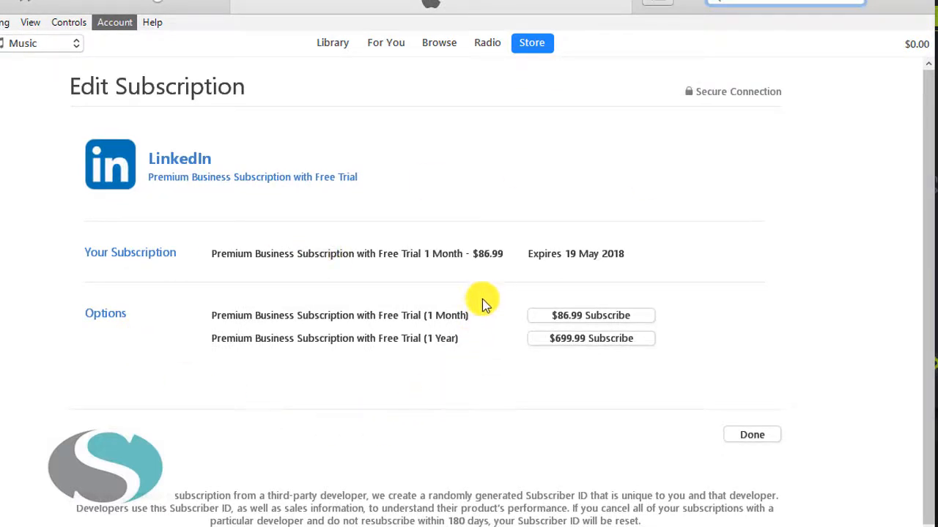
mouse_move(179, 411)
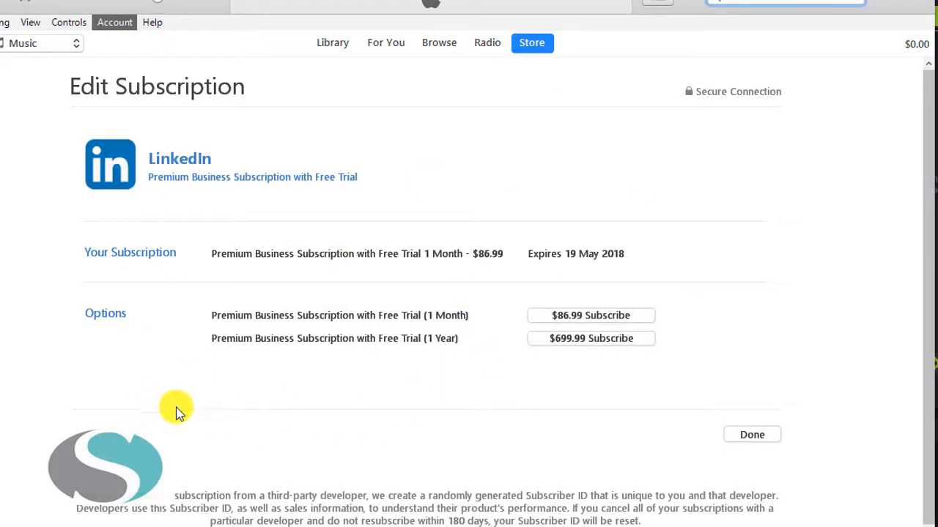
mouse_move(241, 405)
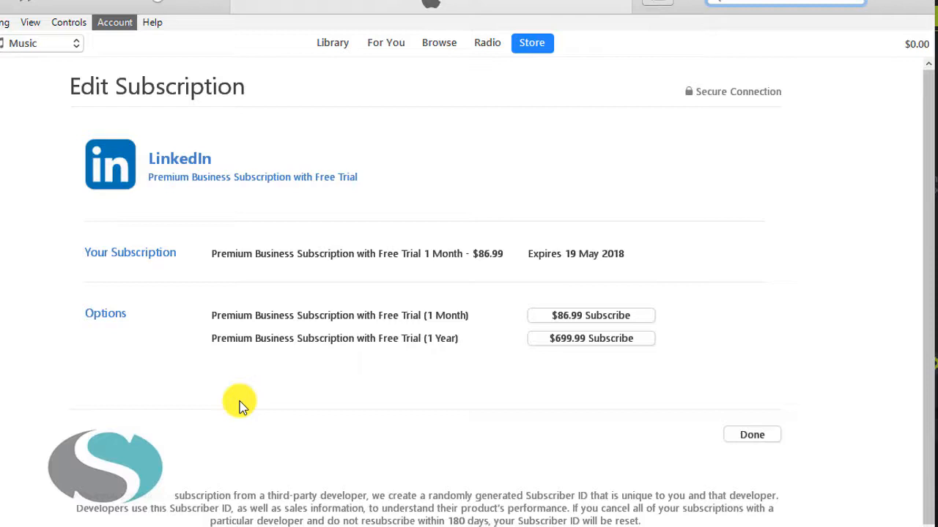
mouse_move(752, 434)
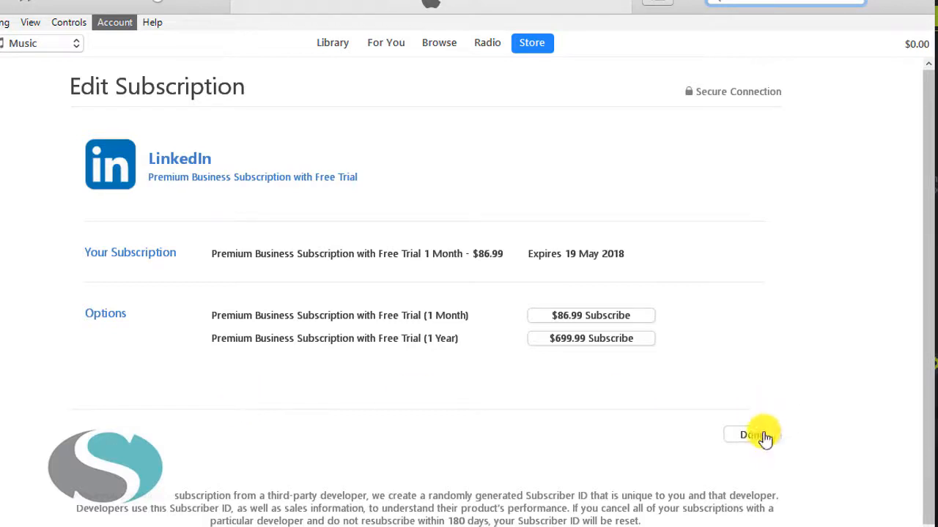